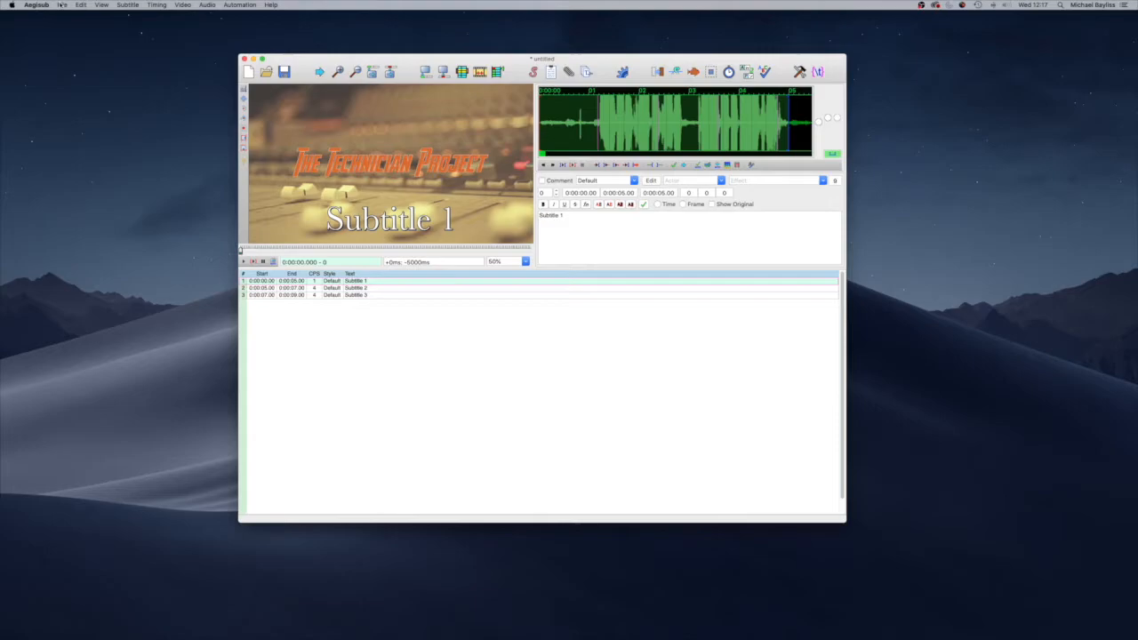
# Bring up the File menu commands for saving the subtitles.
pyautogui.click(62, 6)
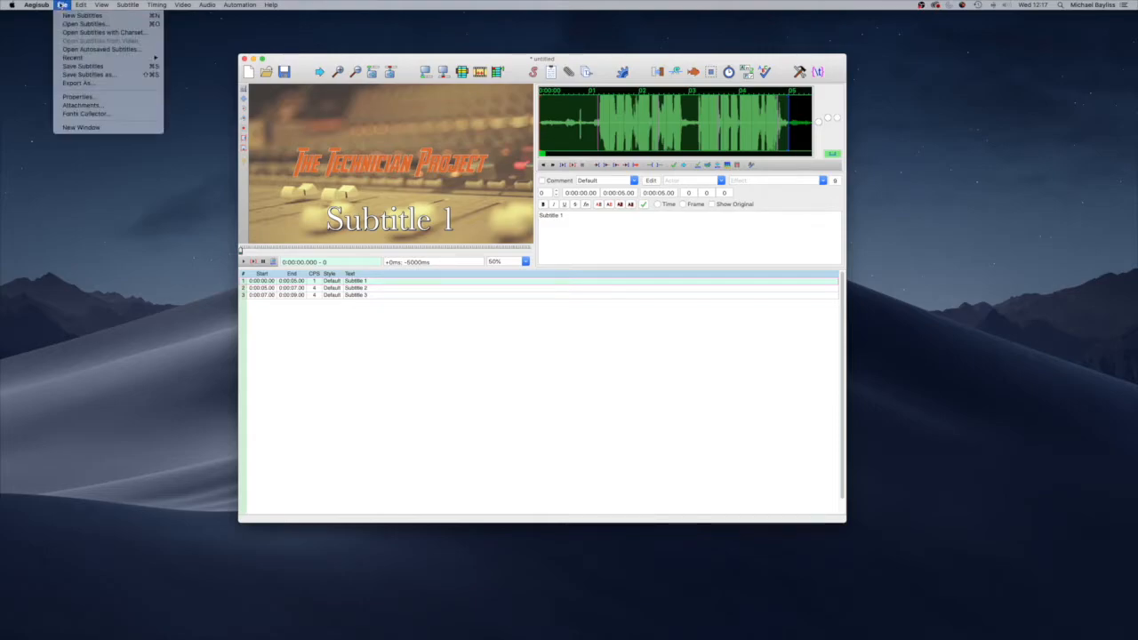
pyautogui.moveTo(99, 50)
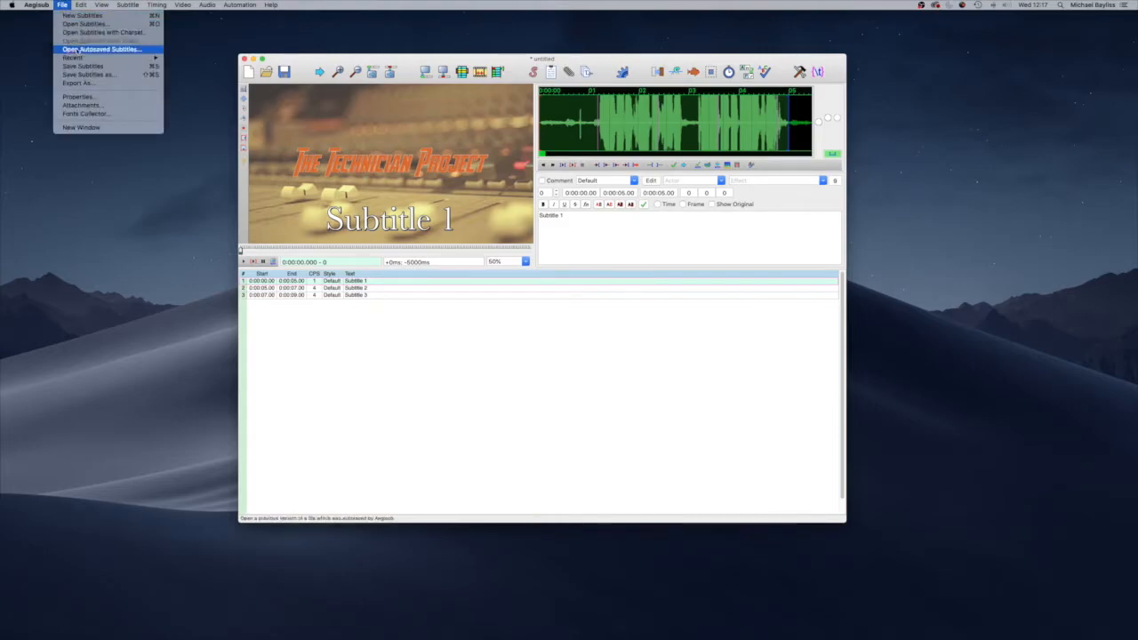
pyautogui.moveTo(82, 66)
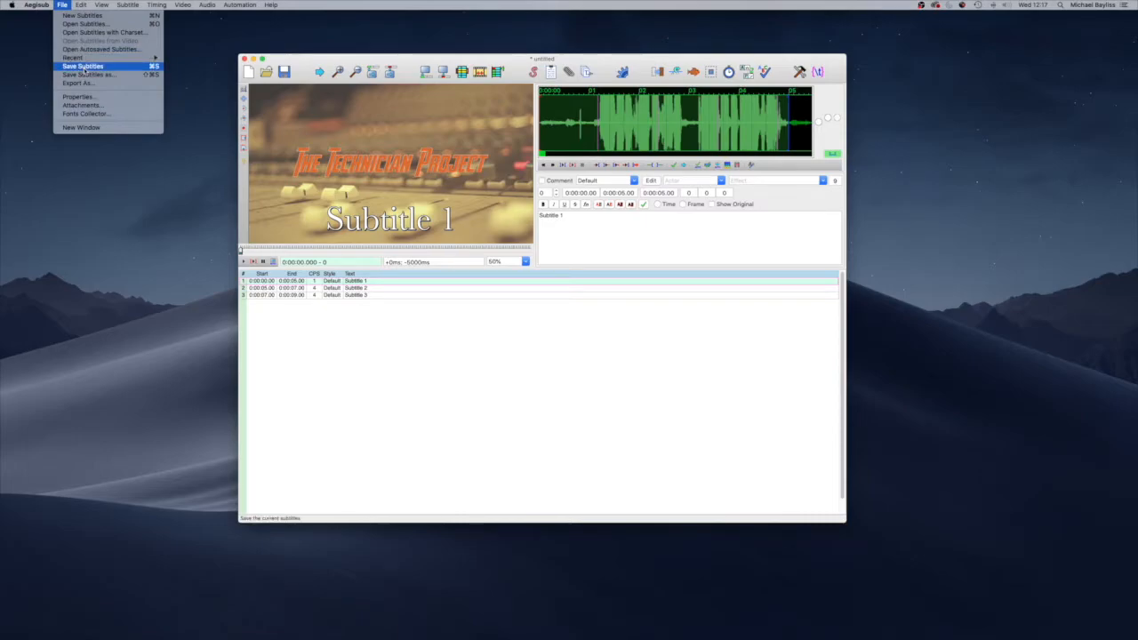
# Save the subtitles to the Desktop with a name starting 'How to' matching the video.
pyautogui.click(84, 71)
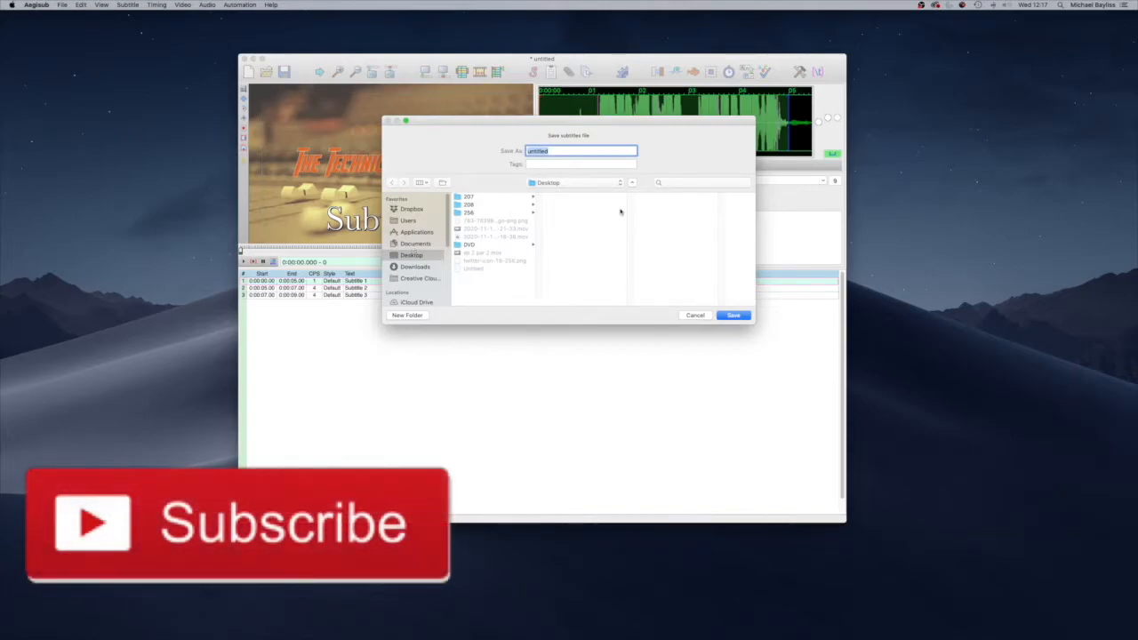
pyautogui.moveTo(590, 183)
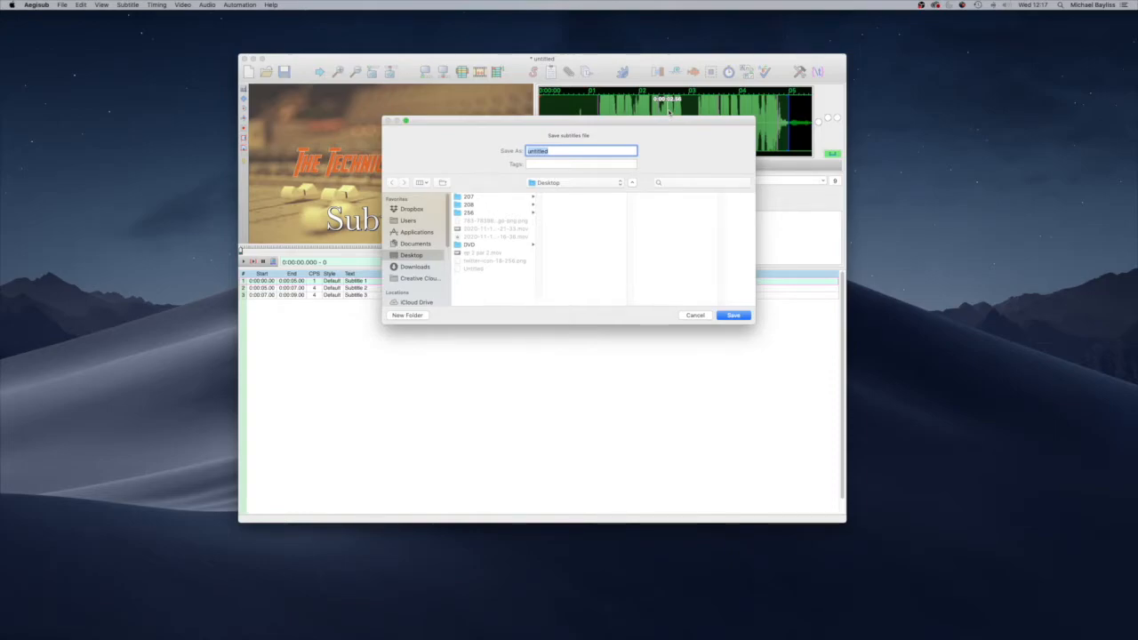
pyautogui.write('How to.srt')
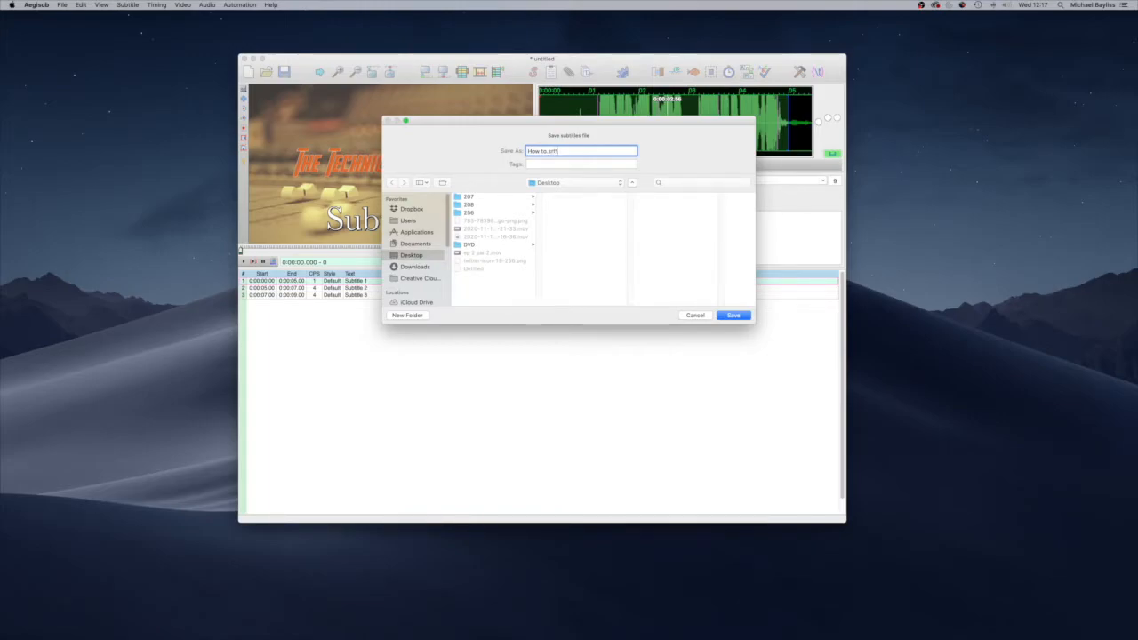
pyautogui.click(732, 314)
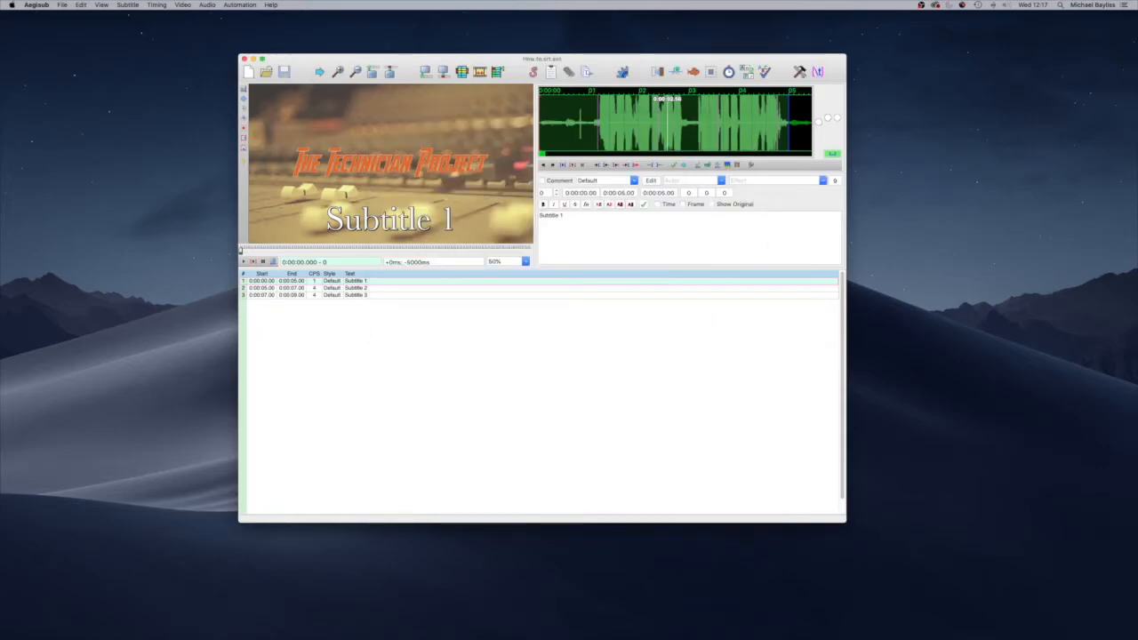
pyautogui.moveTo(89, 33)
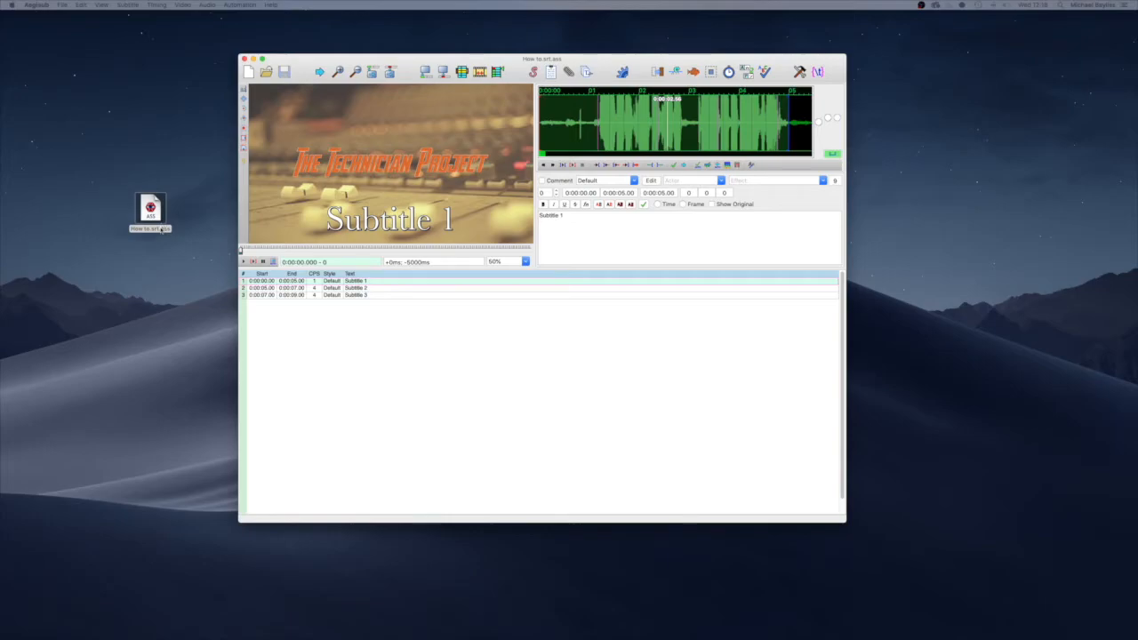
pyautogui.moveTo(163, 229)
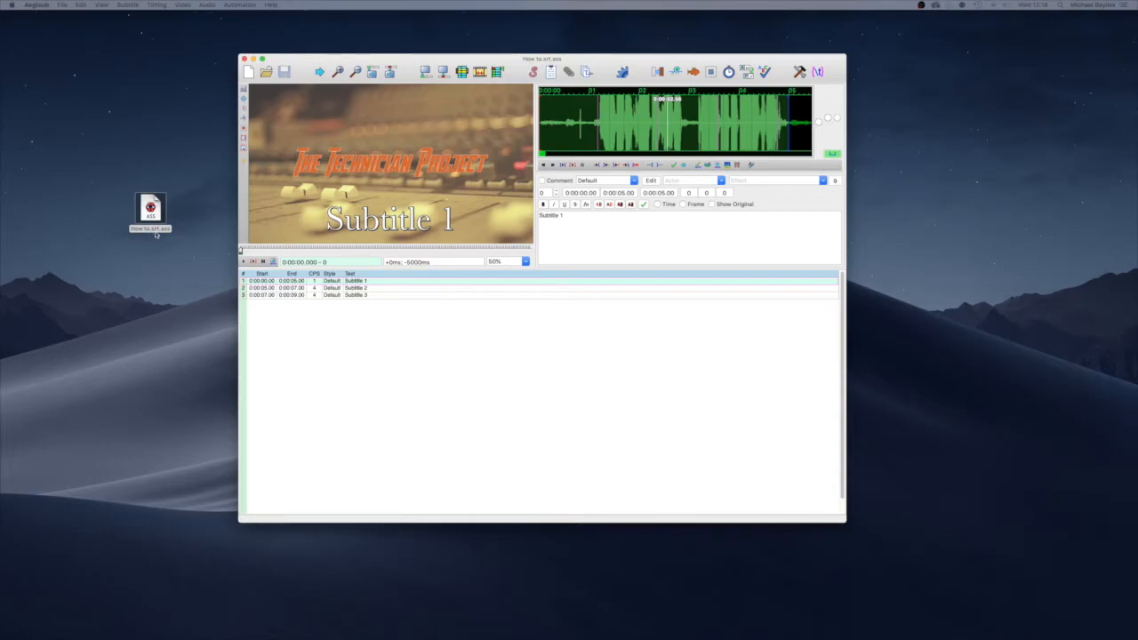
pyautogui.moveTo(169, 231)
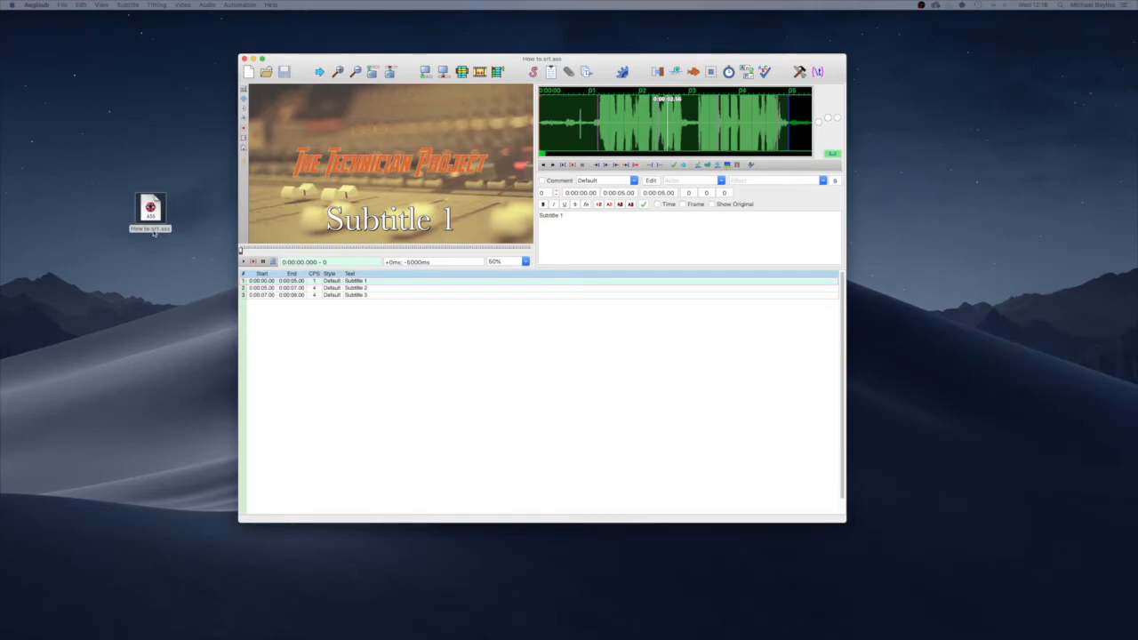
pyautogui.moveTo(171, 183)
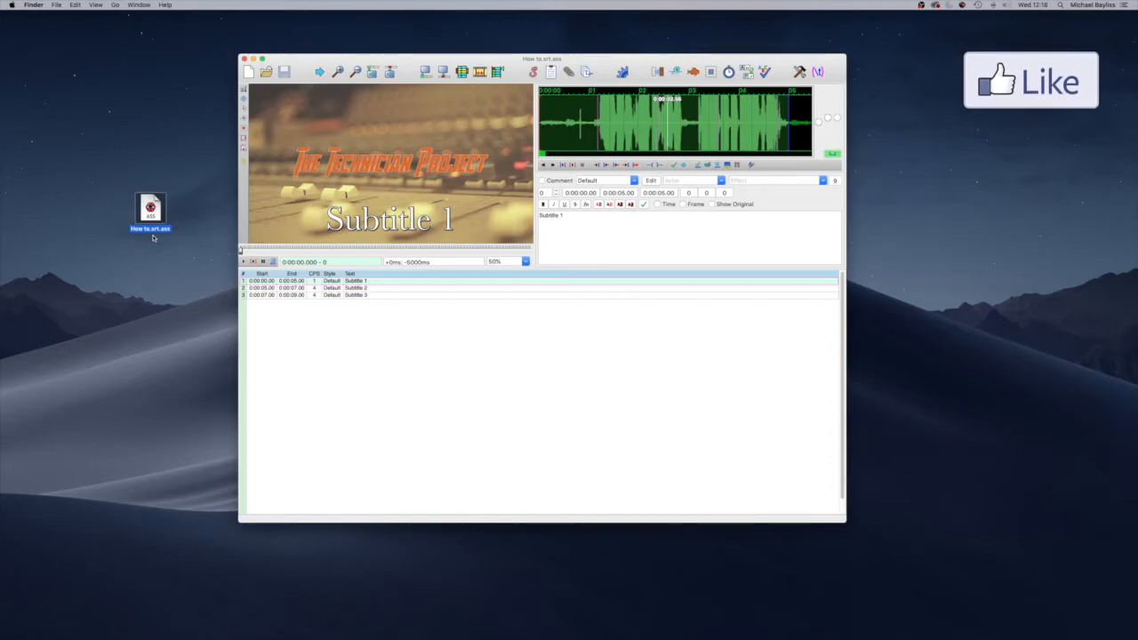
pyautogui.moveTo(156, 244)
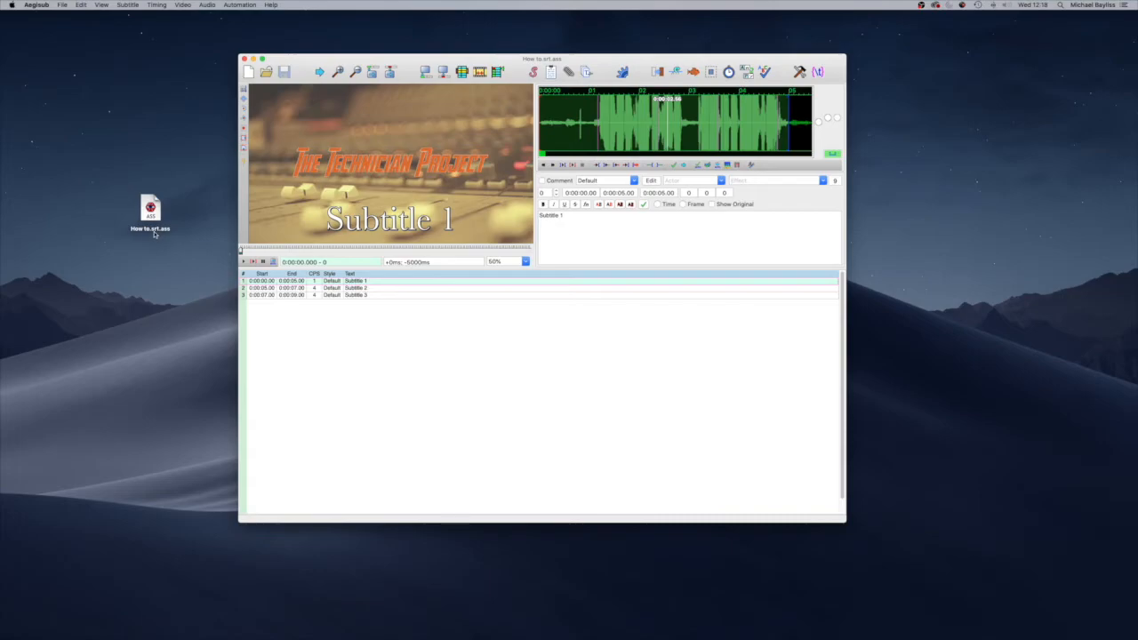
pyautogui.moveTo(164, 233)
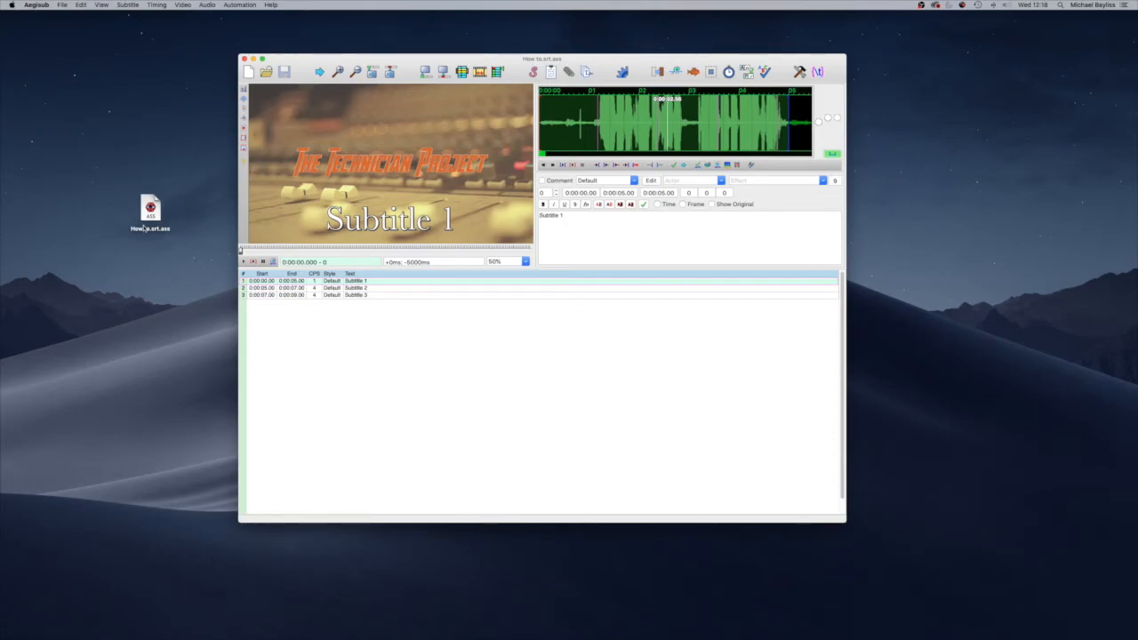
pyautogui.moveTo(144, 232)
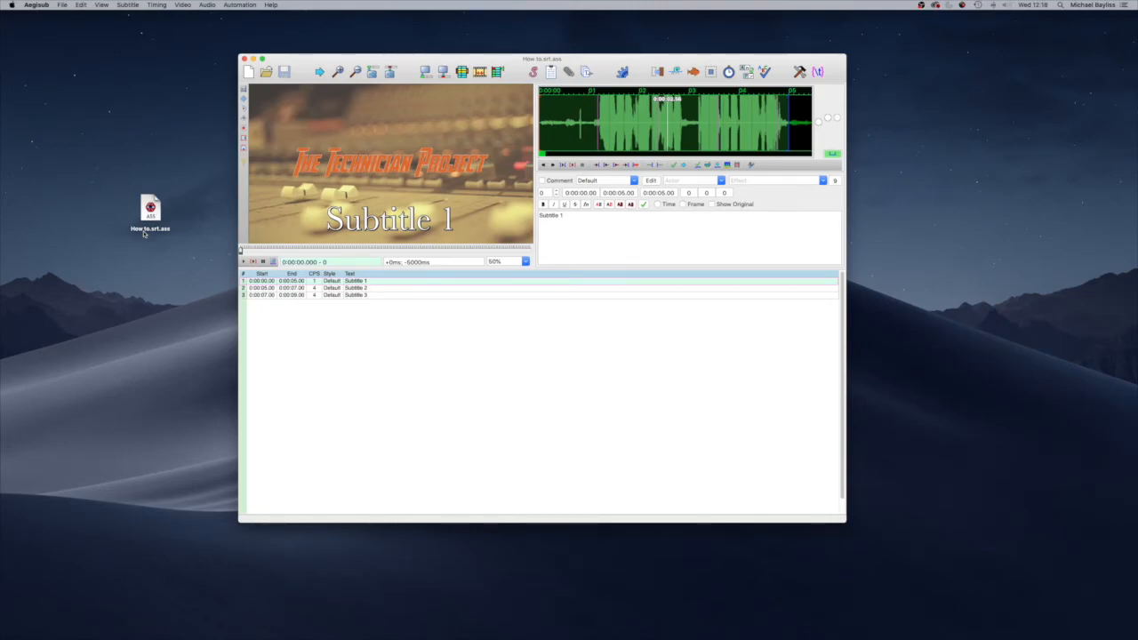
pyautogui.moveTo(178, 249)
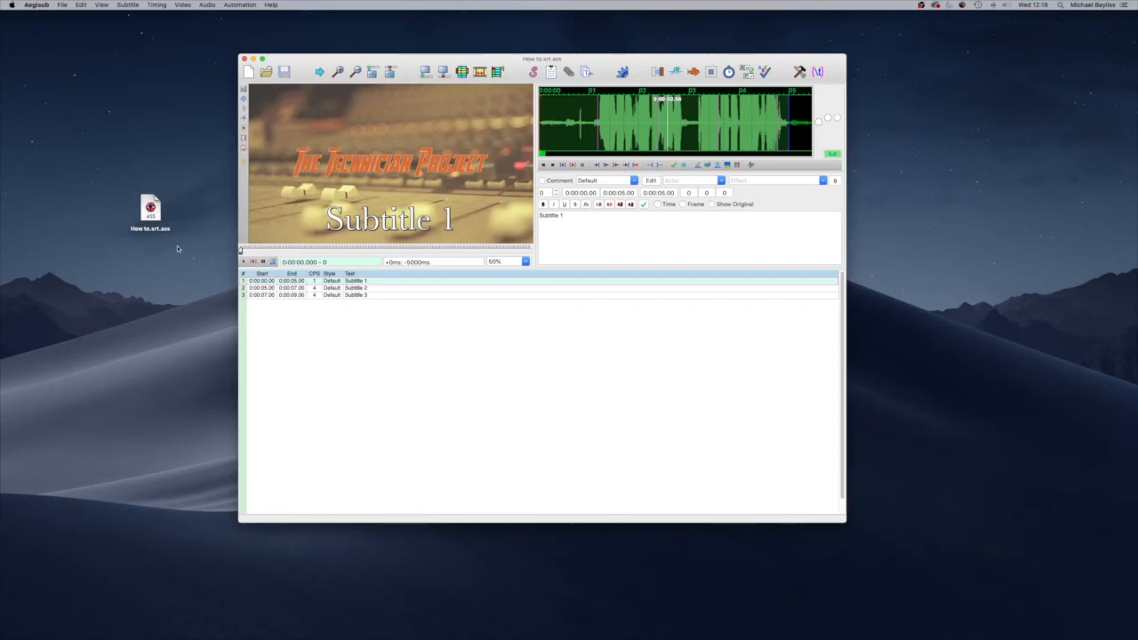
pyautogui.moveTo(139, 254)
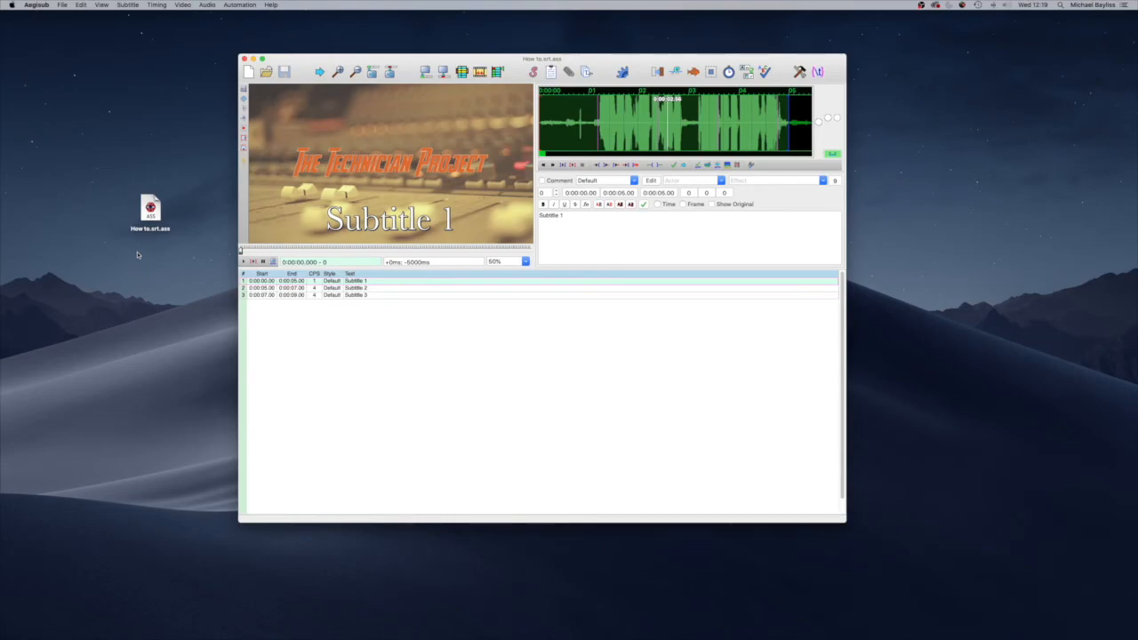
pyautogui.moveTo(151, 199)
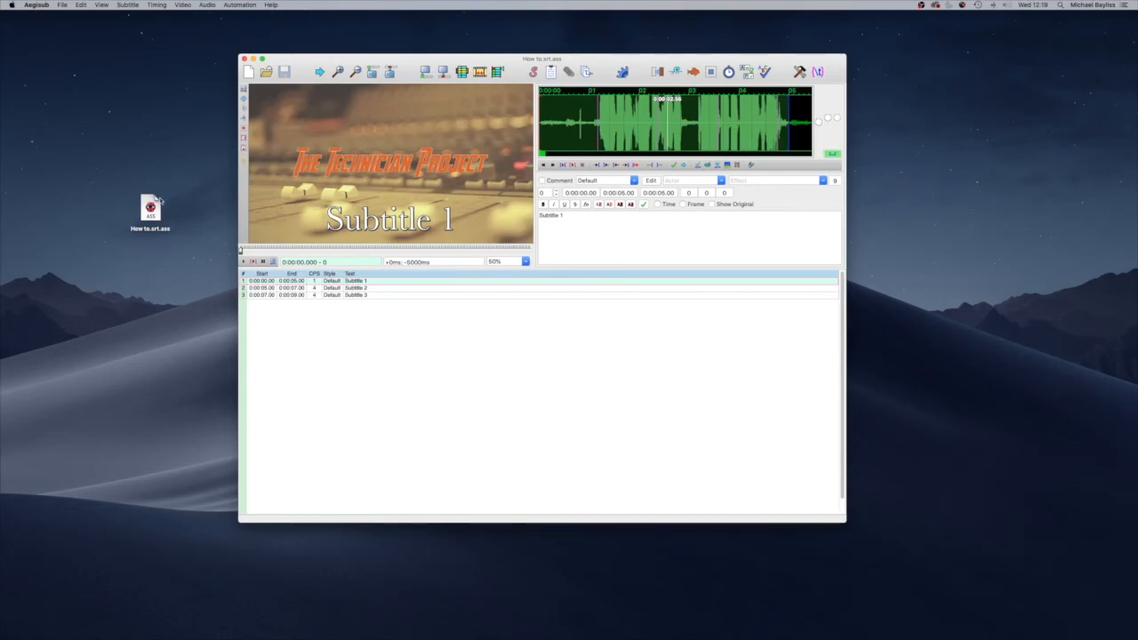
pyautogui.moveTo(146, 238)
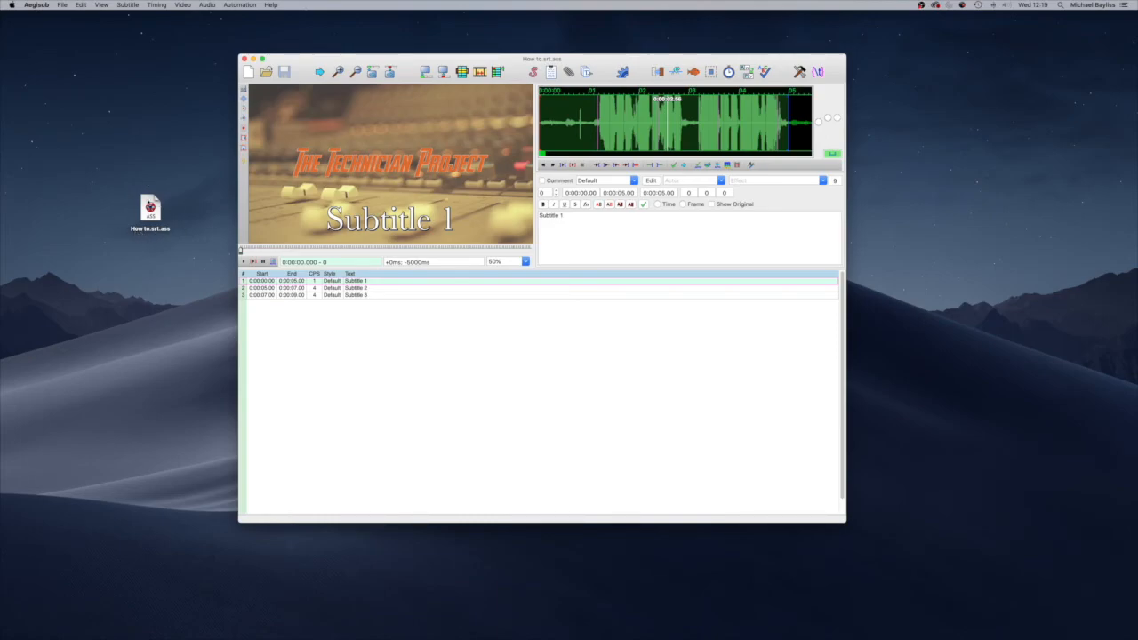
pyautogui.moveTo(167, 204)
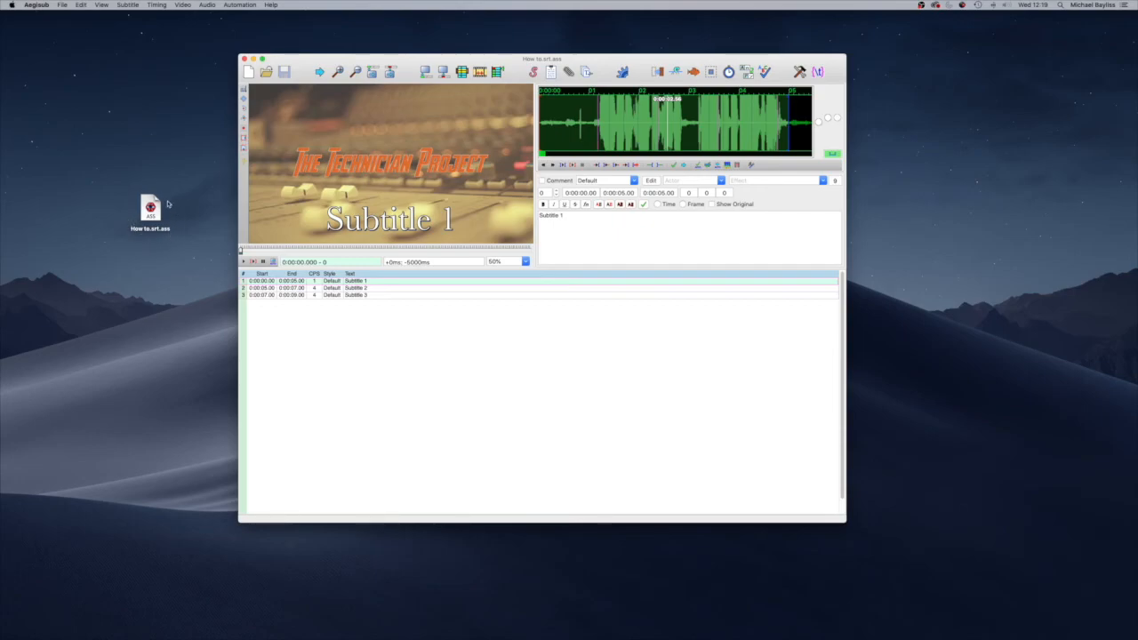
pyautogui.moveTo(50, 14)
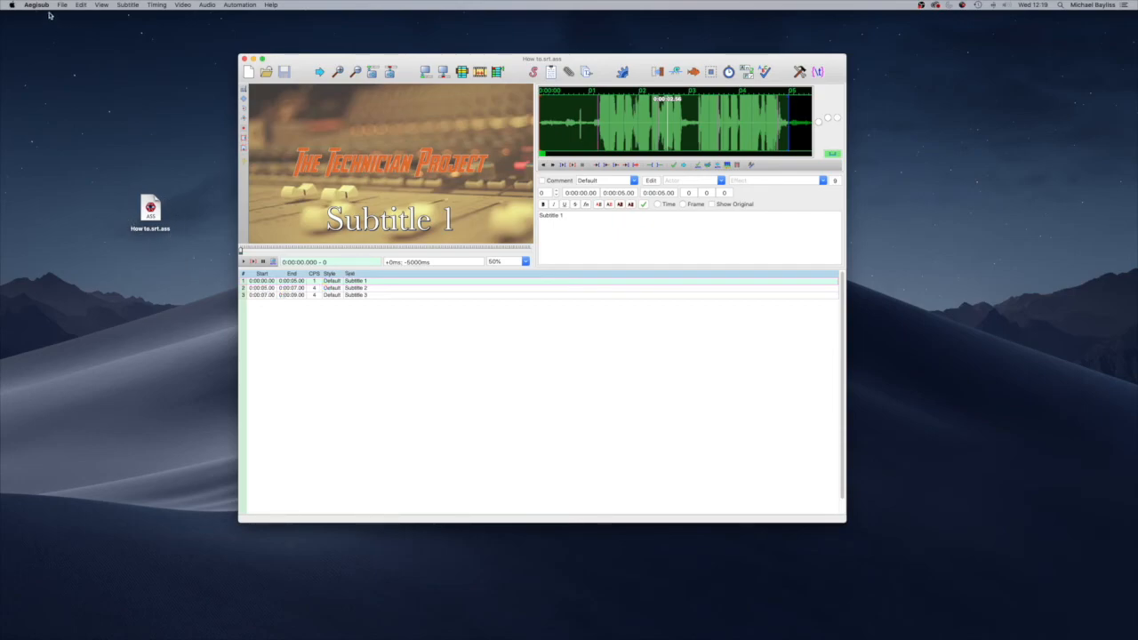